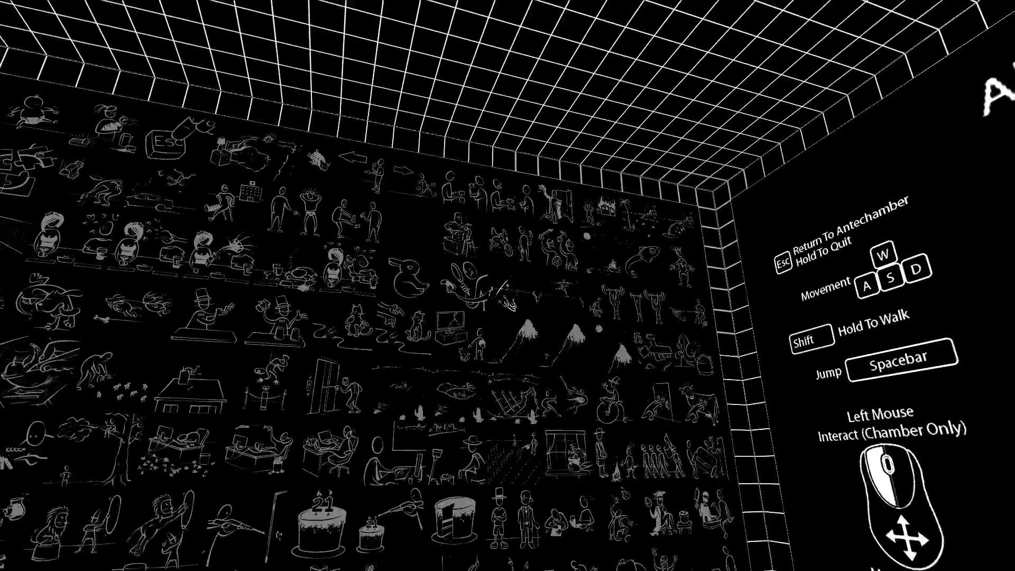
pyautogui.moveTo(508, 285)
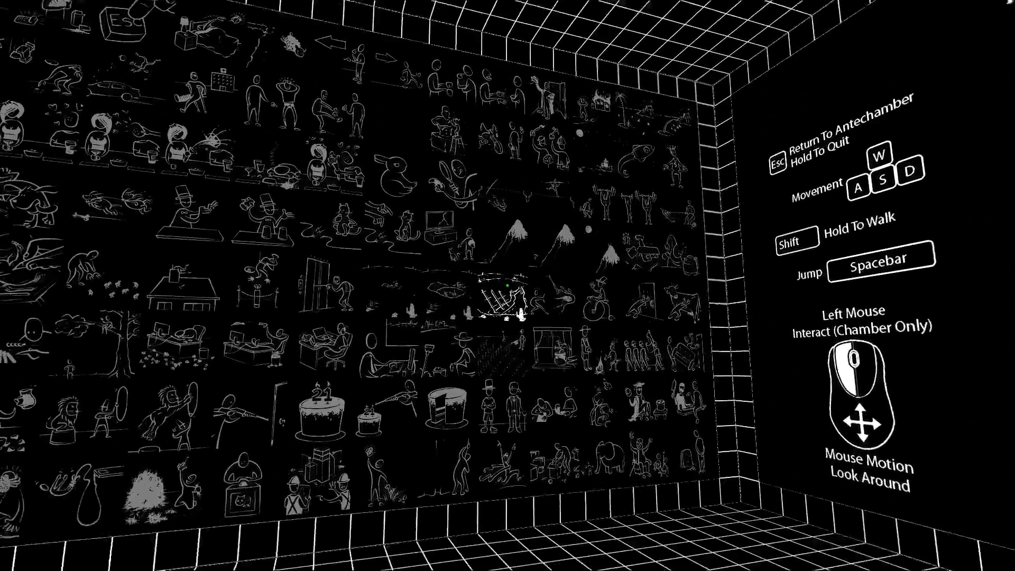
pyautogui.moveTo(507, 285)
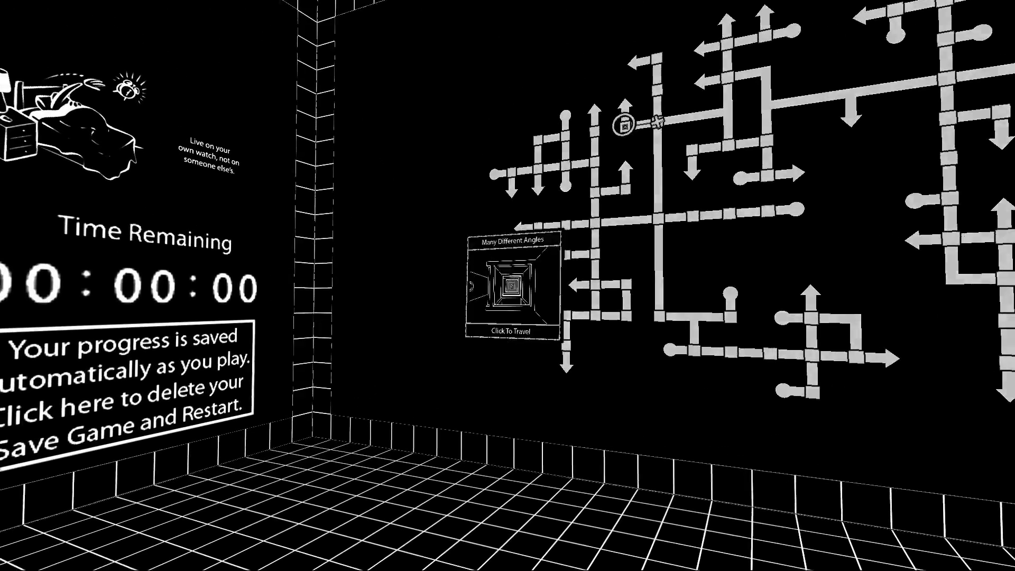
# Walk from the sketches wall into the hub room and face the map wall of puzzle rooms.
pyautogui.click(511, 285)
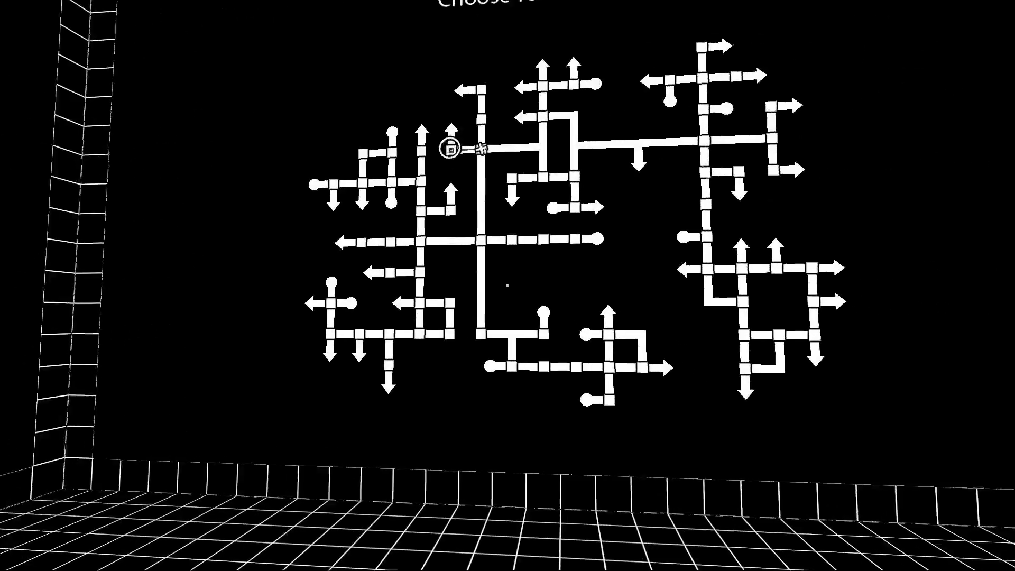